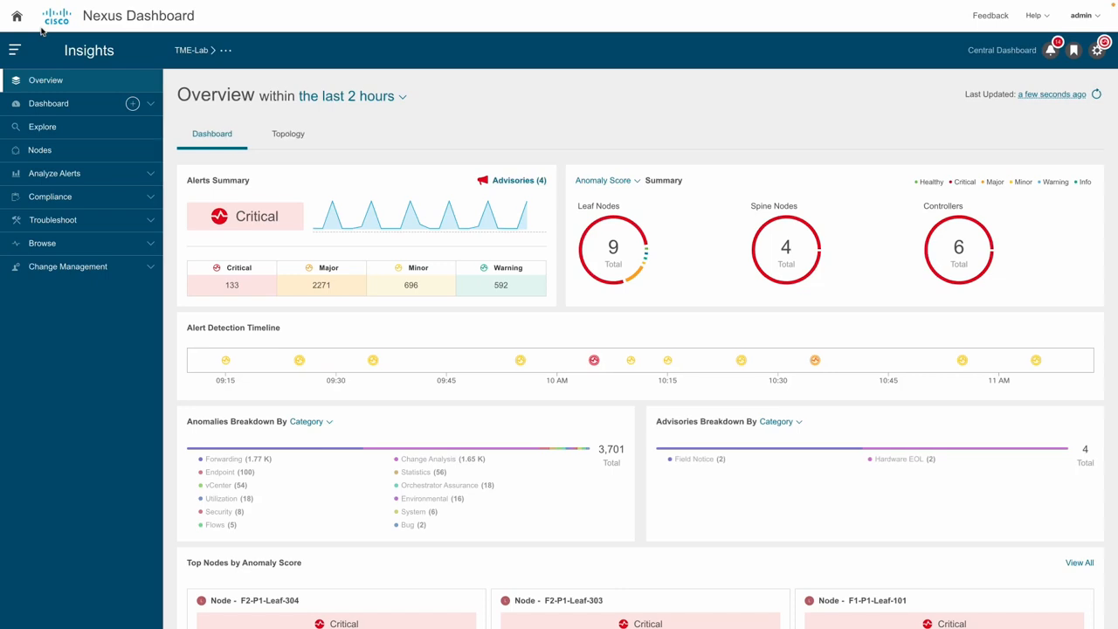
mouse_move(485, 136)
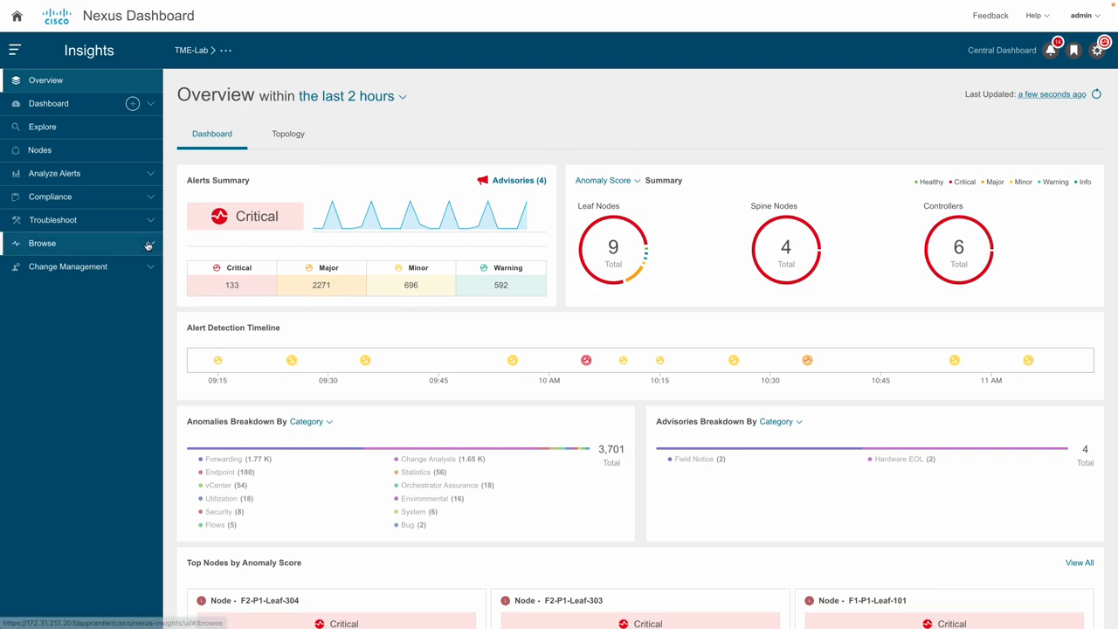
- Expand the Browse menu to show Protocols, Interfaces and Flows views
left_click(42, 242)
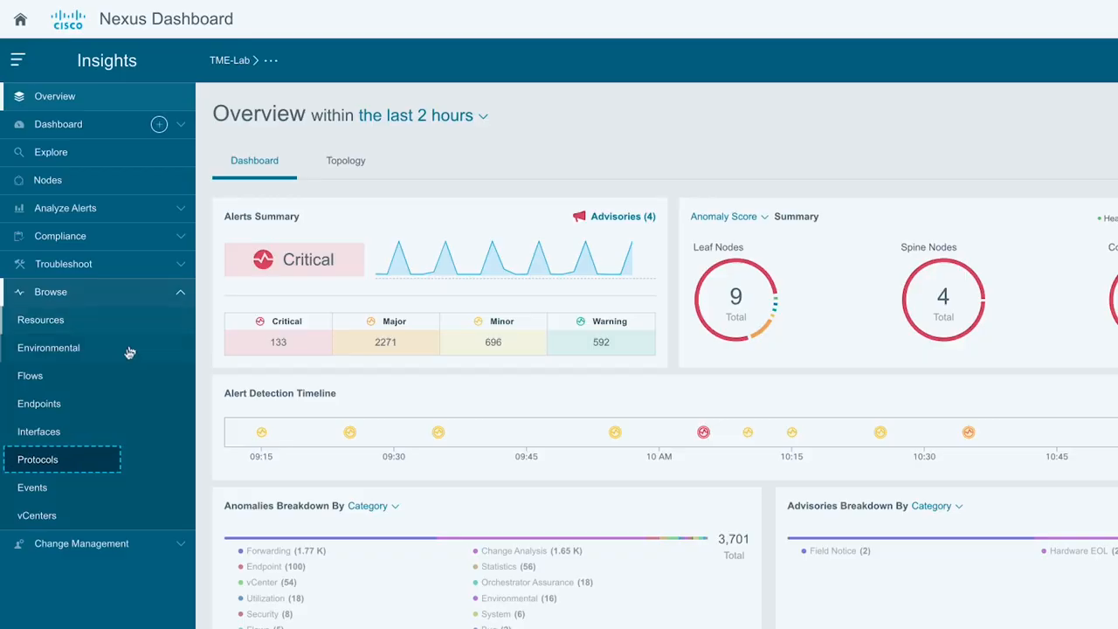
- Show the Protocols listing for all nodes in the TME-Lab fabric
left_click(38, 460)
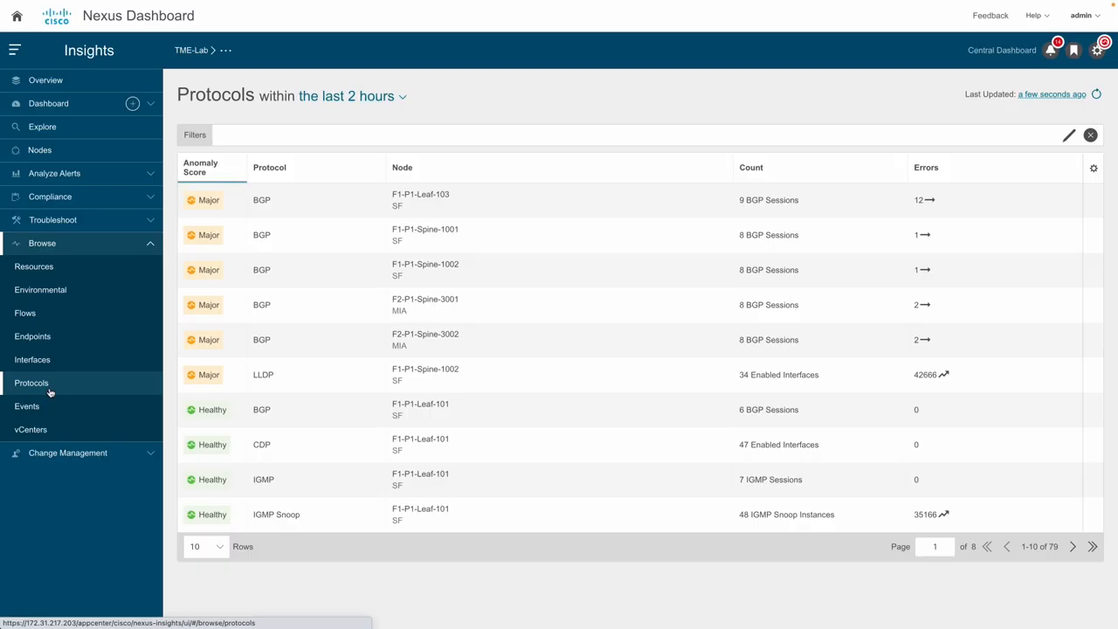
mouse_move(70, 381)
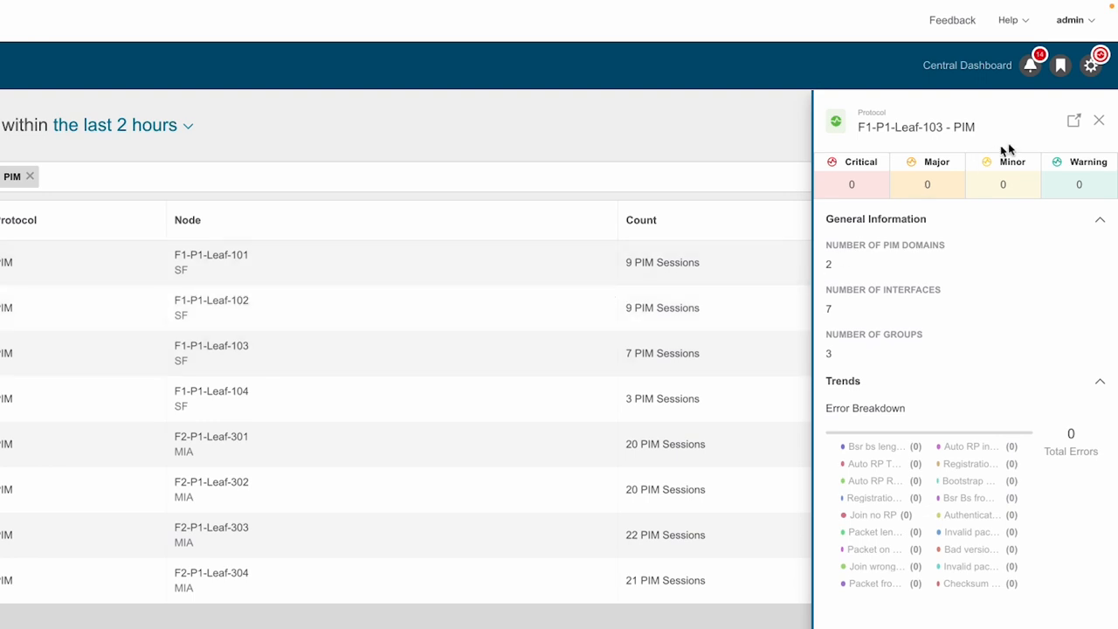
- Review F1-P1-Leaf-103's PIM details: domains, 7 interfaces and 3 groups, then return to the top
left_click(1073, 119)
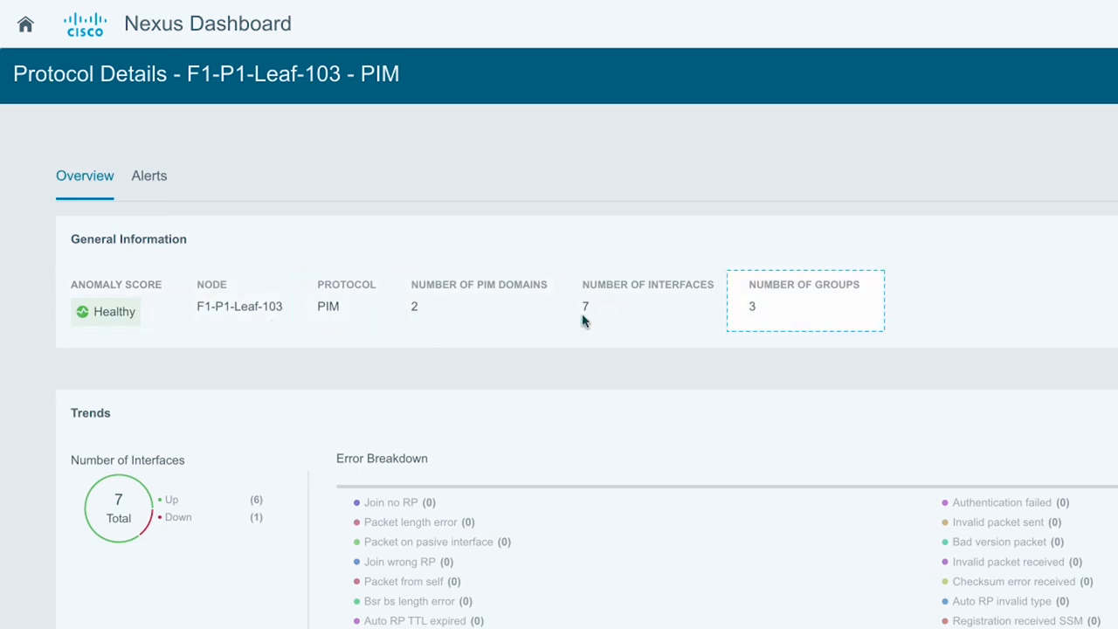
scroll("down", 3)
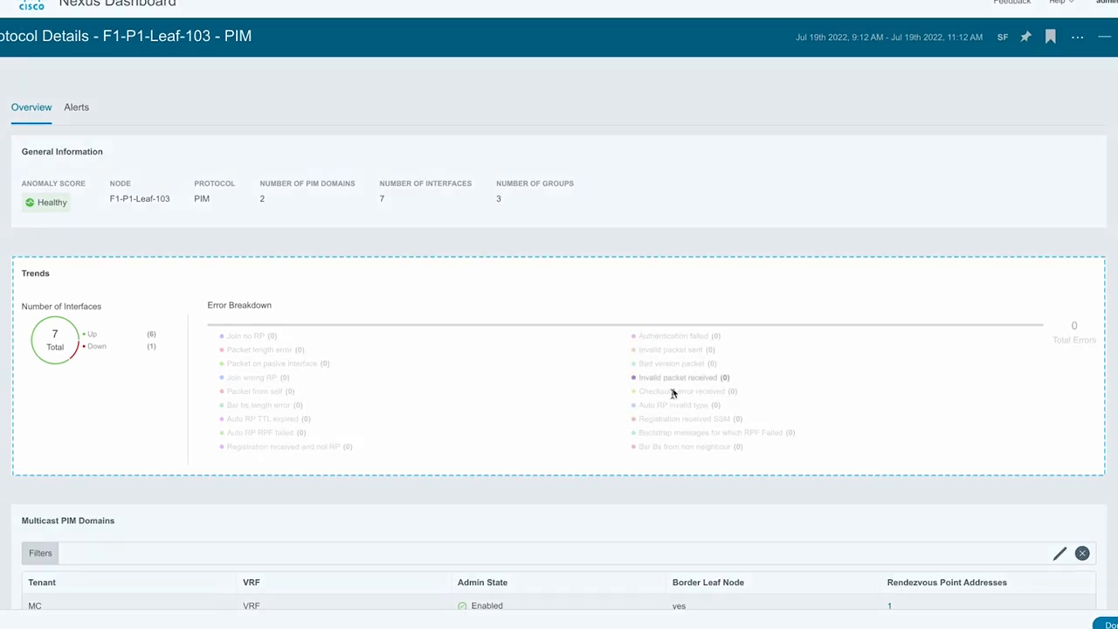
scroll("down", 3)
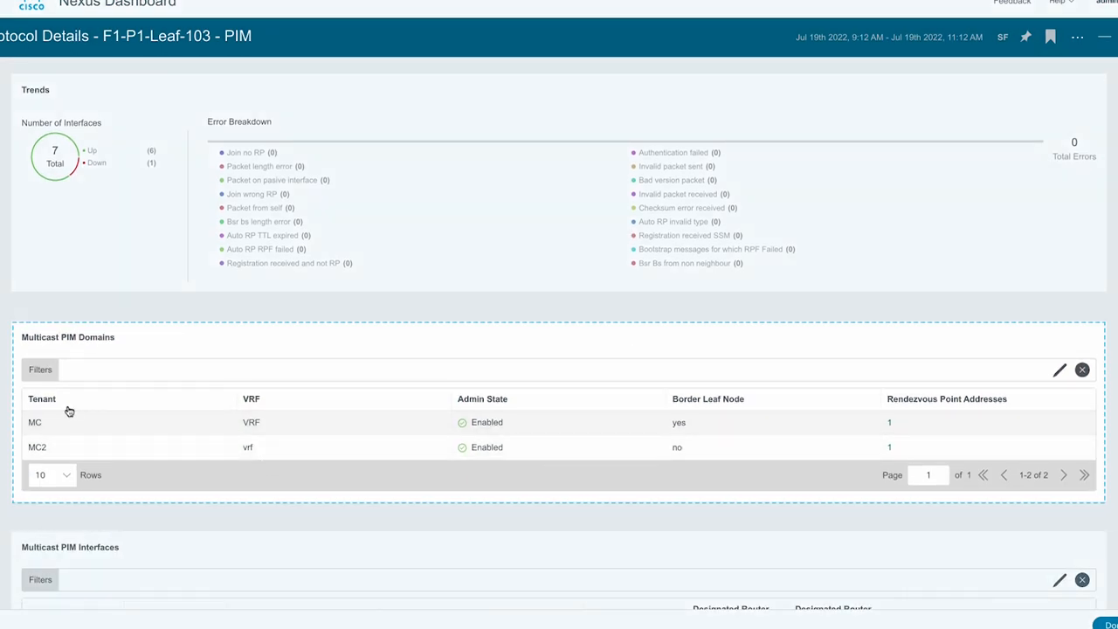
mouse_move(486, 414)
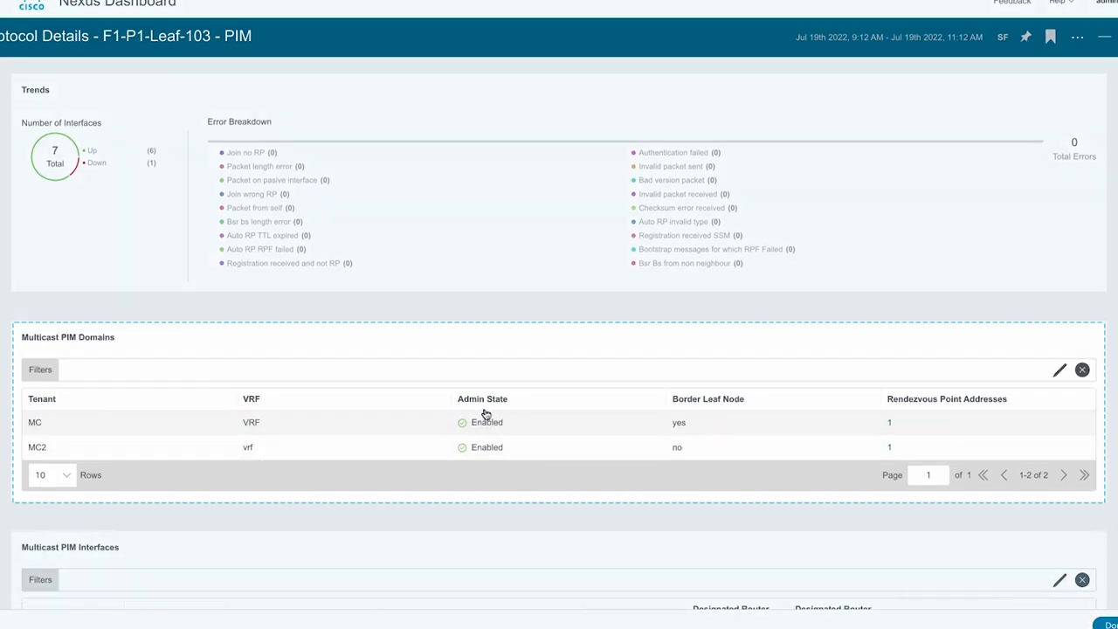
mouse_move(846, 479)
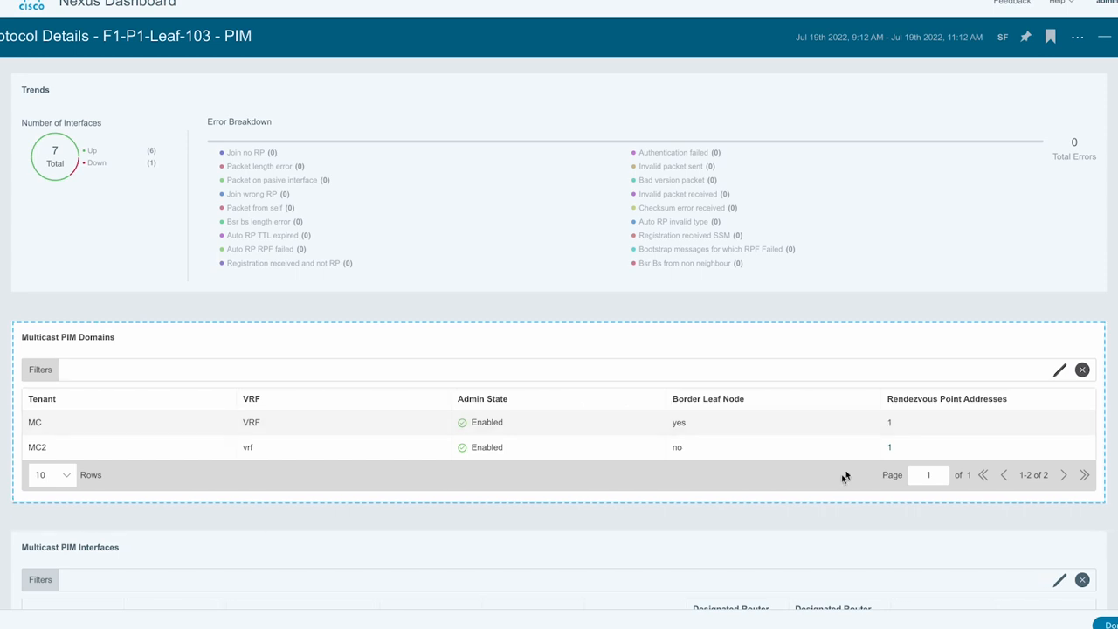
scroll("down", 3)
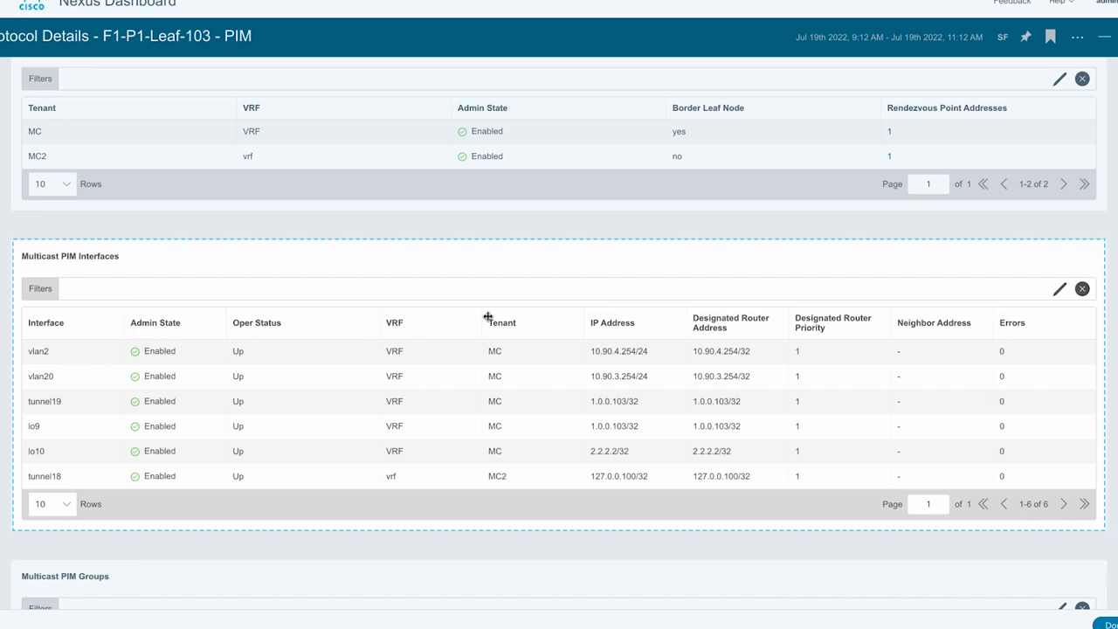
scroll("down", 3)
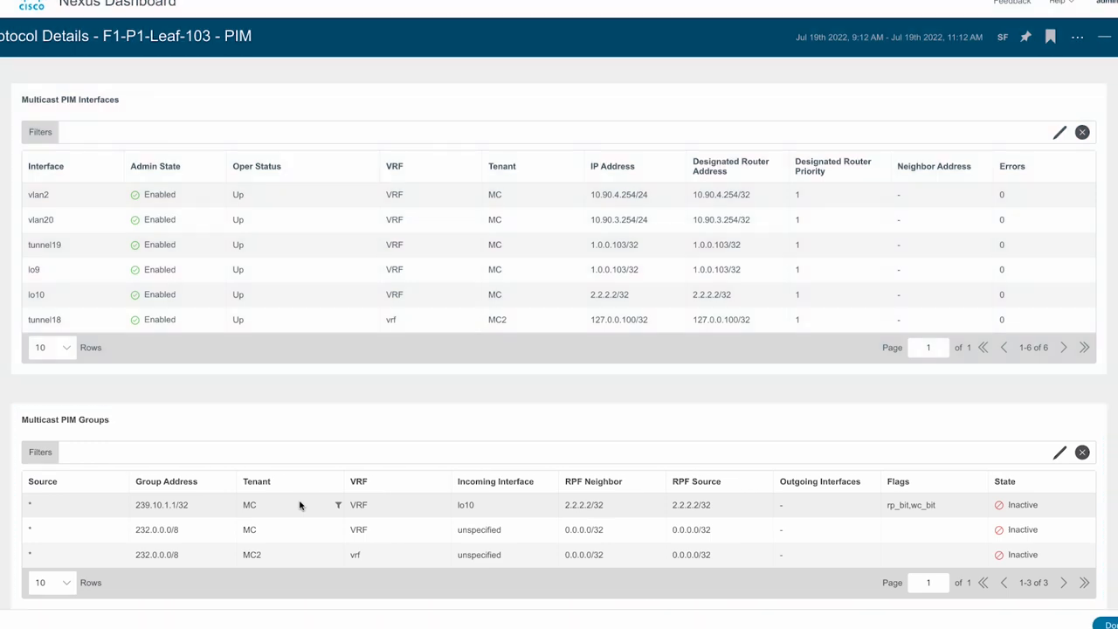
left_click(31, 107)
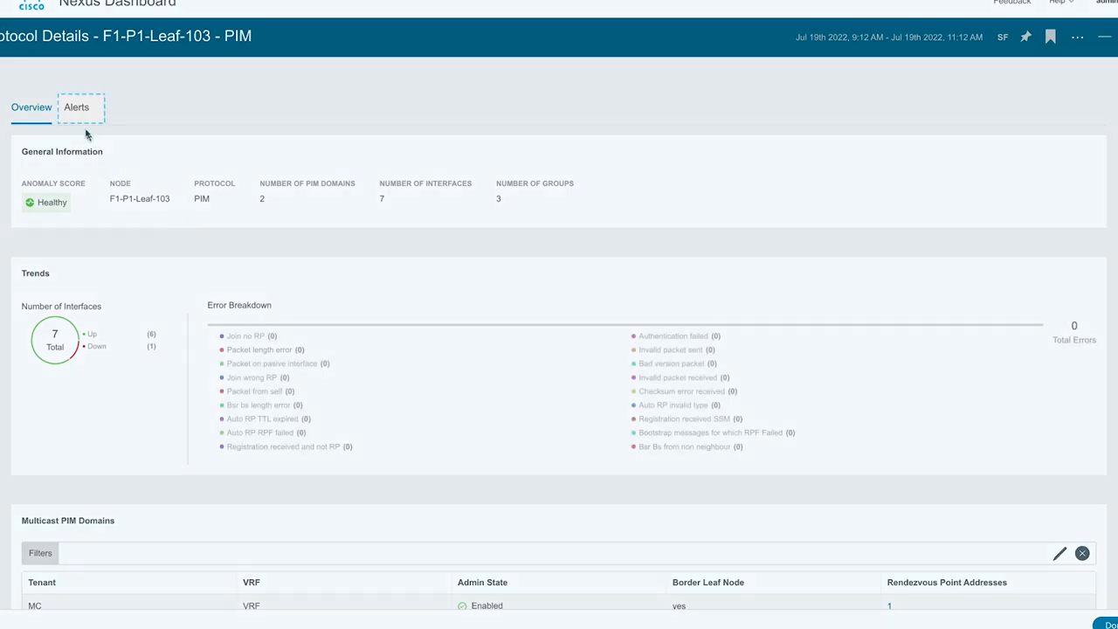
- Filter the protocol list to IGMP, then IGMP Snoop, and move to the Interfaces overview
left_click(76, 107)
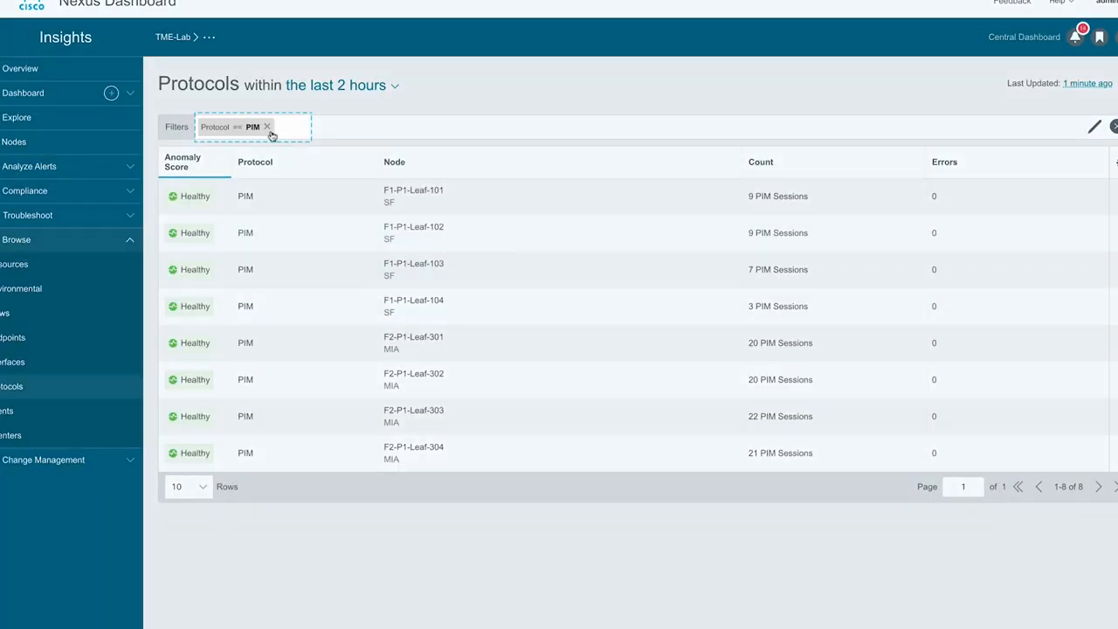
type("igmp")
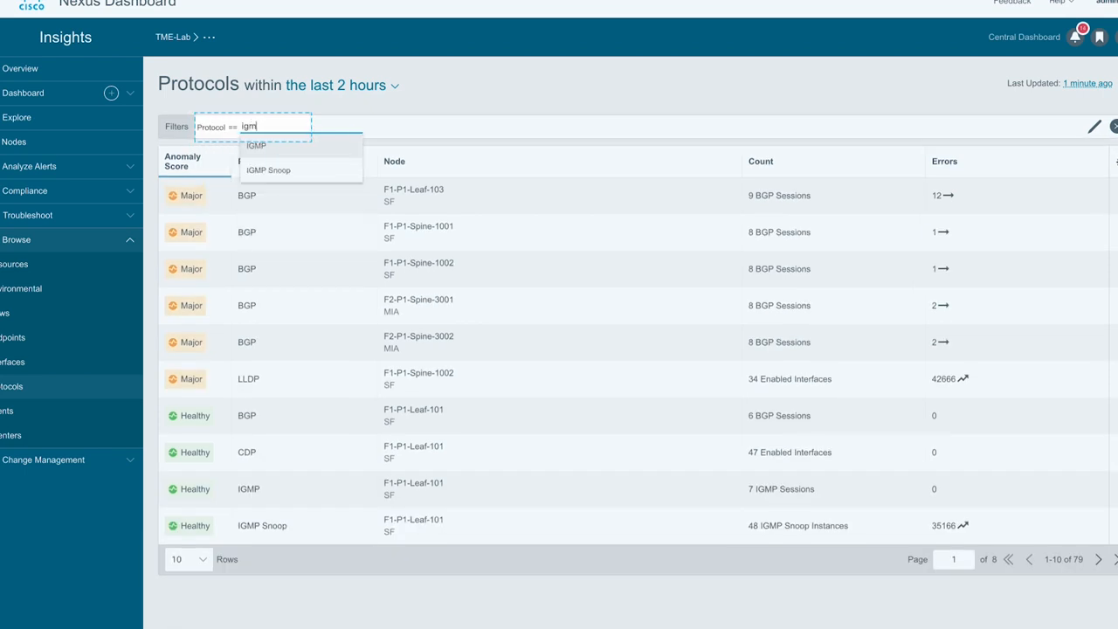
left_click(255, 147)
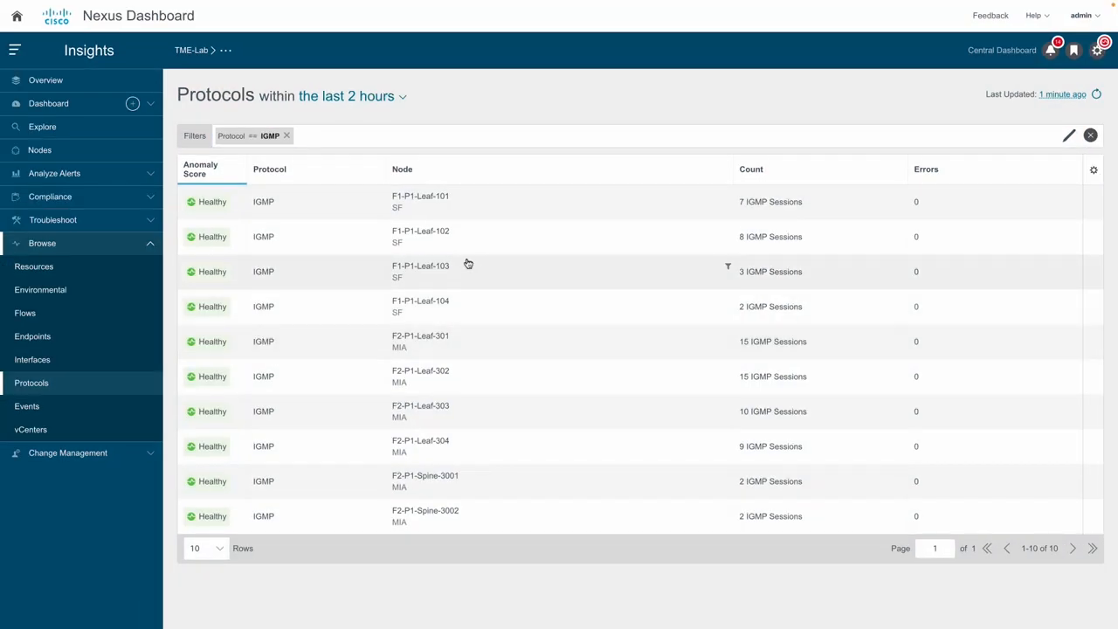
left_click(269, 136)
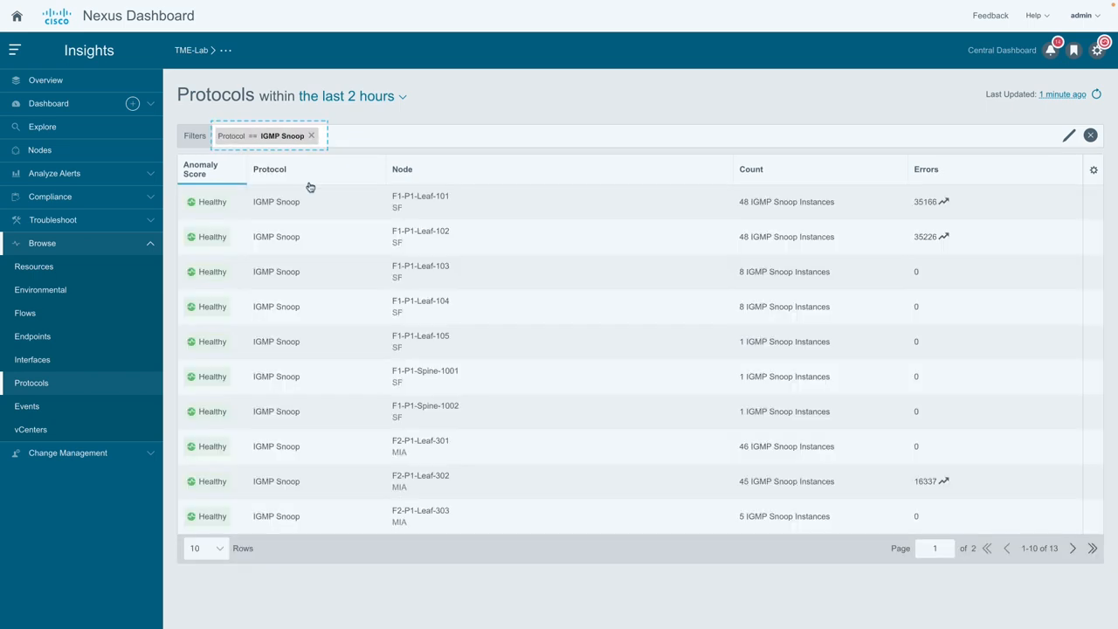
left_click(31, 360)
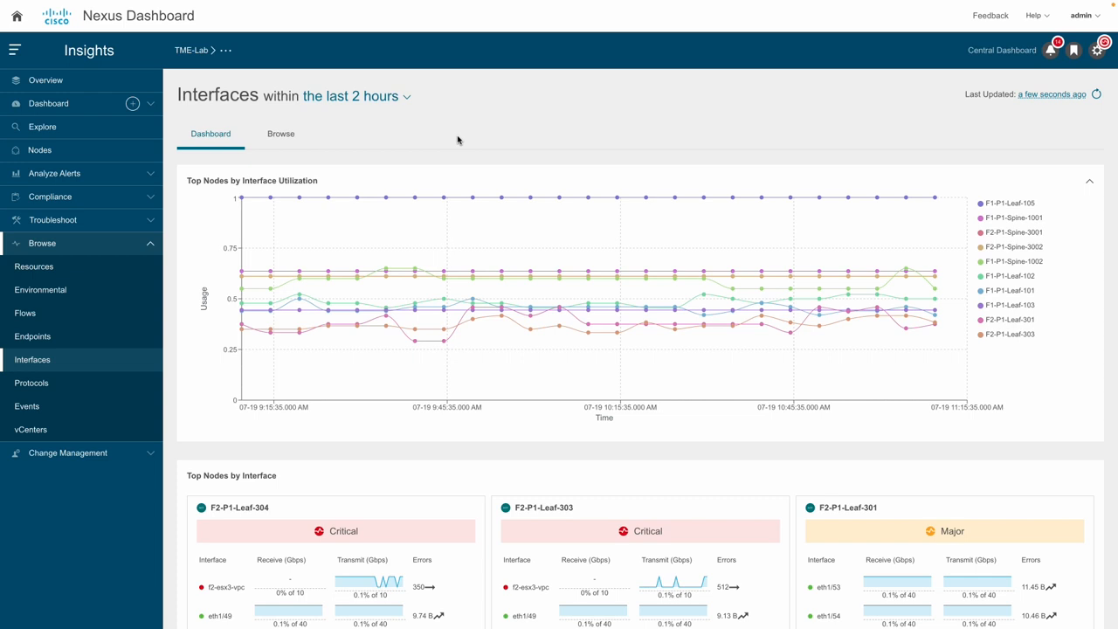
- View multicast traffic trends for eth1/53 on F2-P1-Leaf-301, then move to the Flows overview
left_click(280, 133)
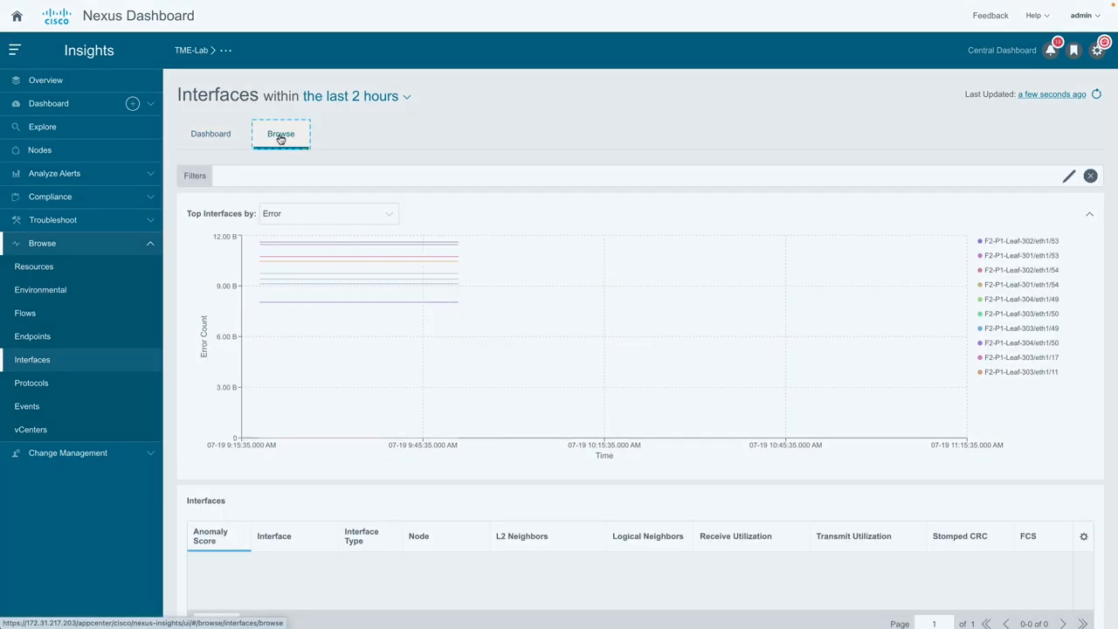
scroll("down", 3)
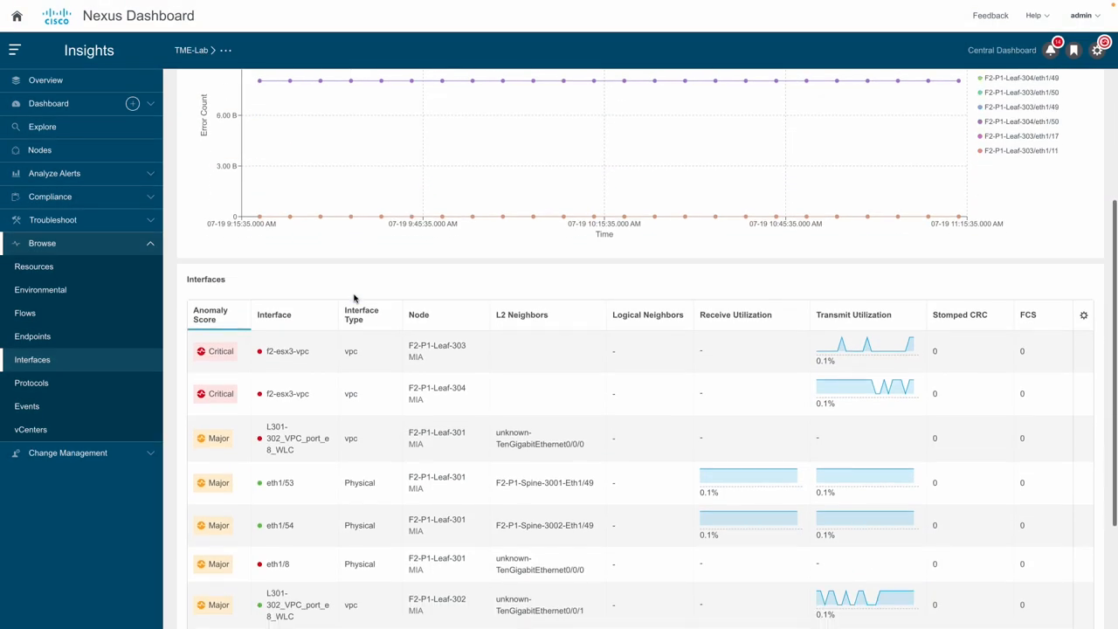
left_click(280, 482)
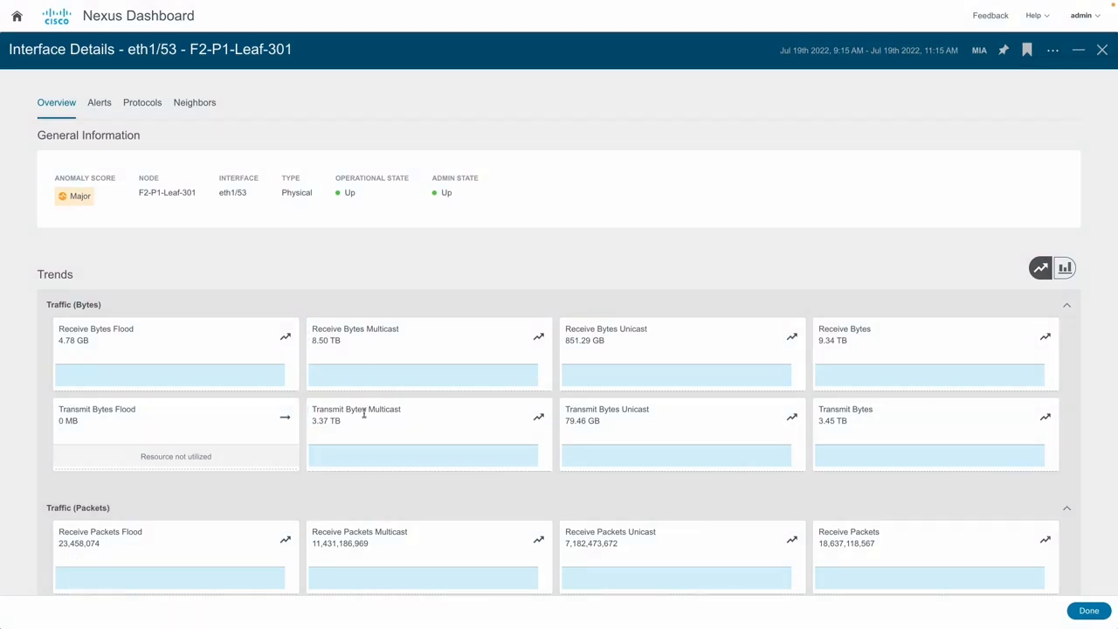
scroll("down", 3)
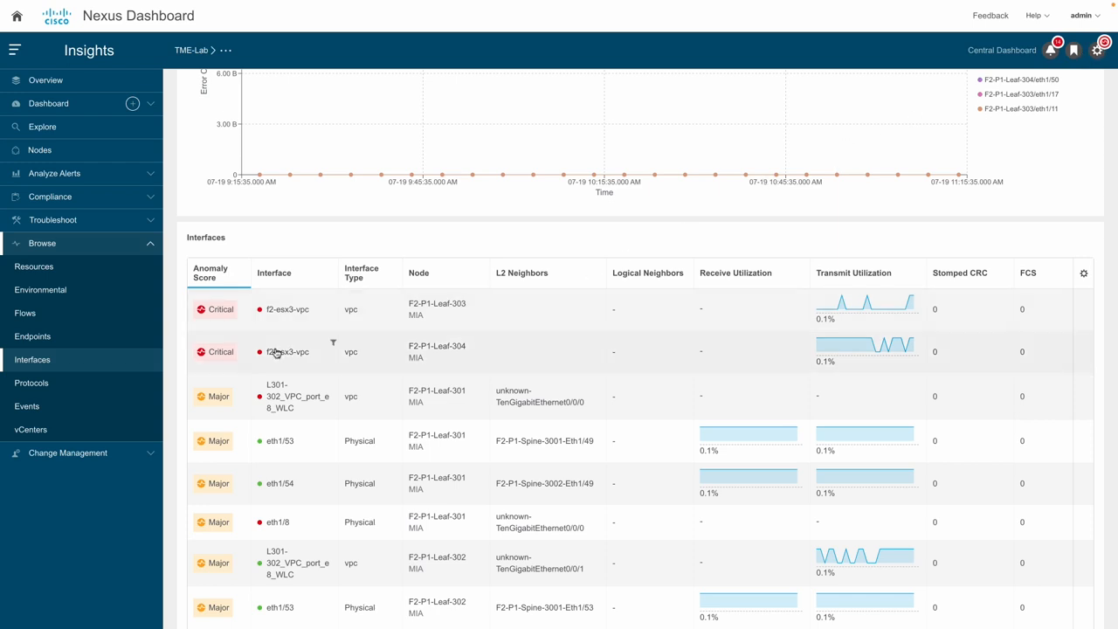
left_click(24, 312)
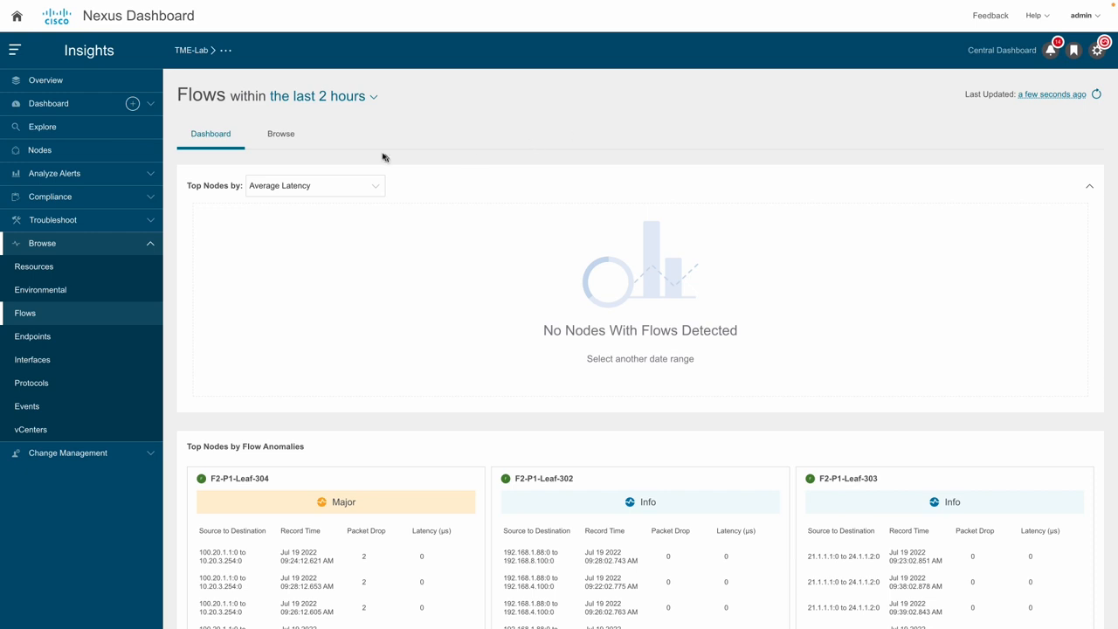
- Filter the flow list to PIM and show full details of the 10.20.3.254 to 100.20.1.1 flow
left_click(279, 133)
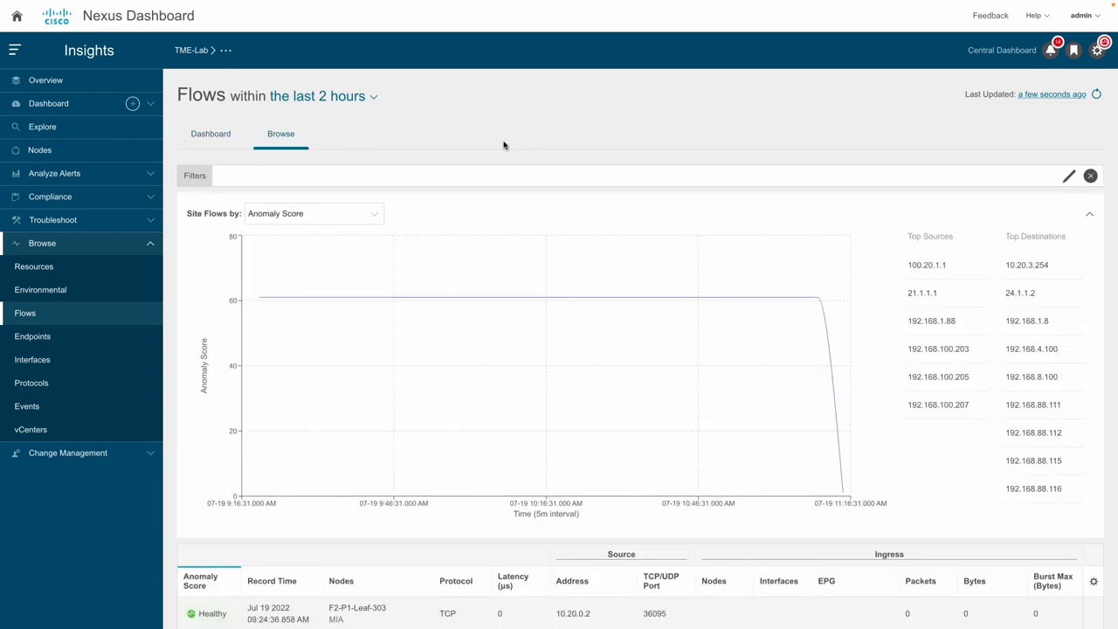
left_click(315, 174)
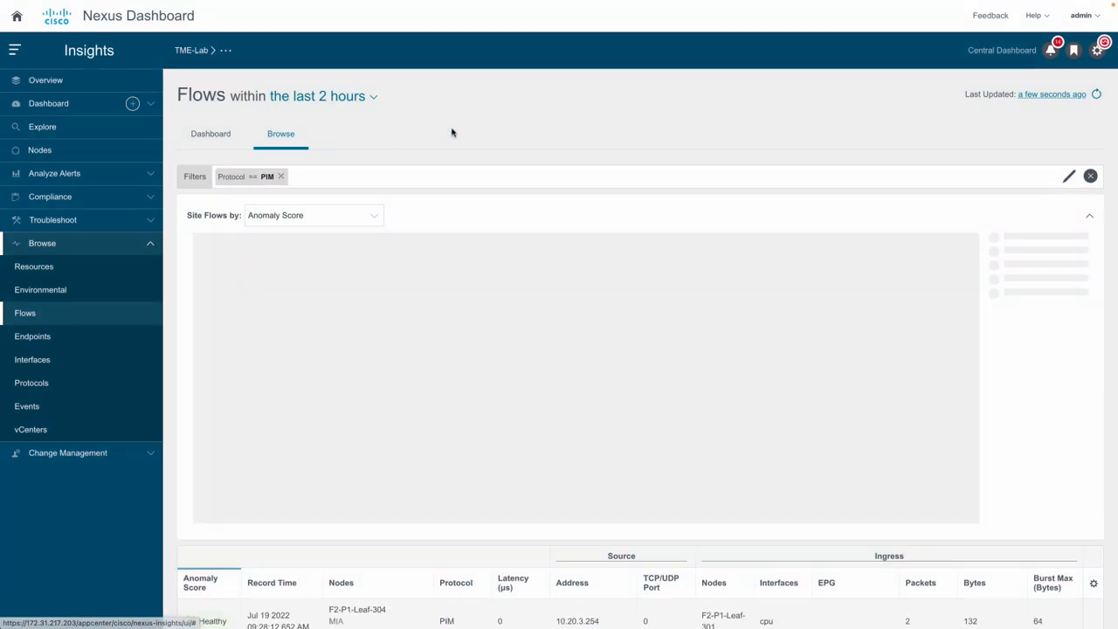
scroll("down", 3)
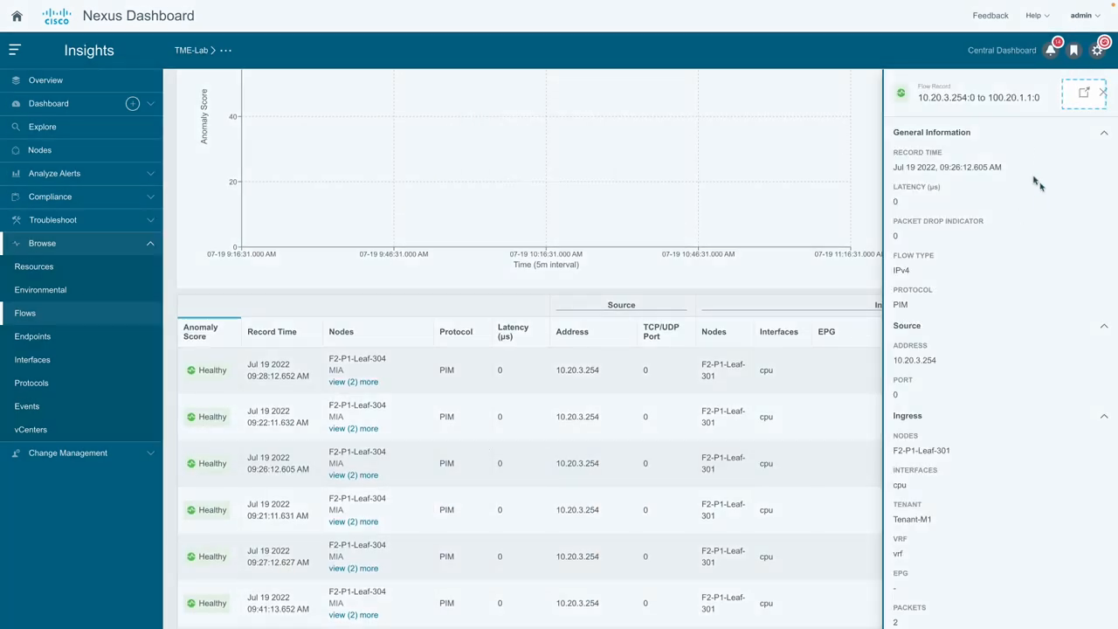
left_click(1084, 93)
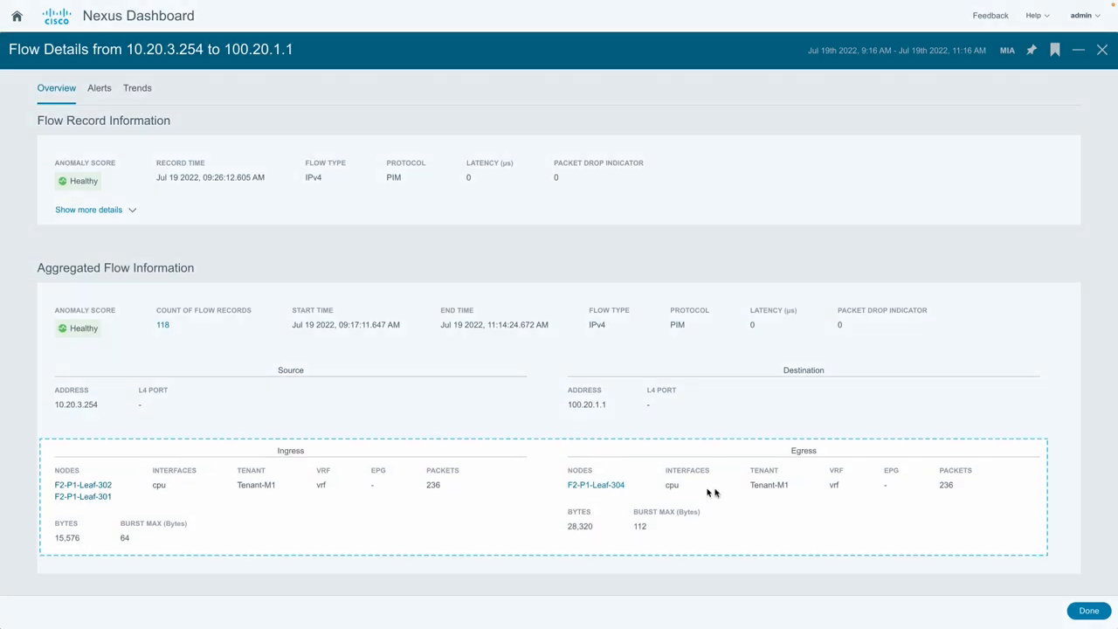
mouse_move(697, 261)
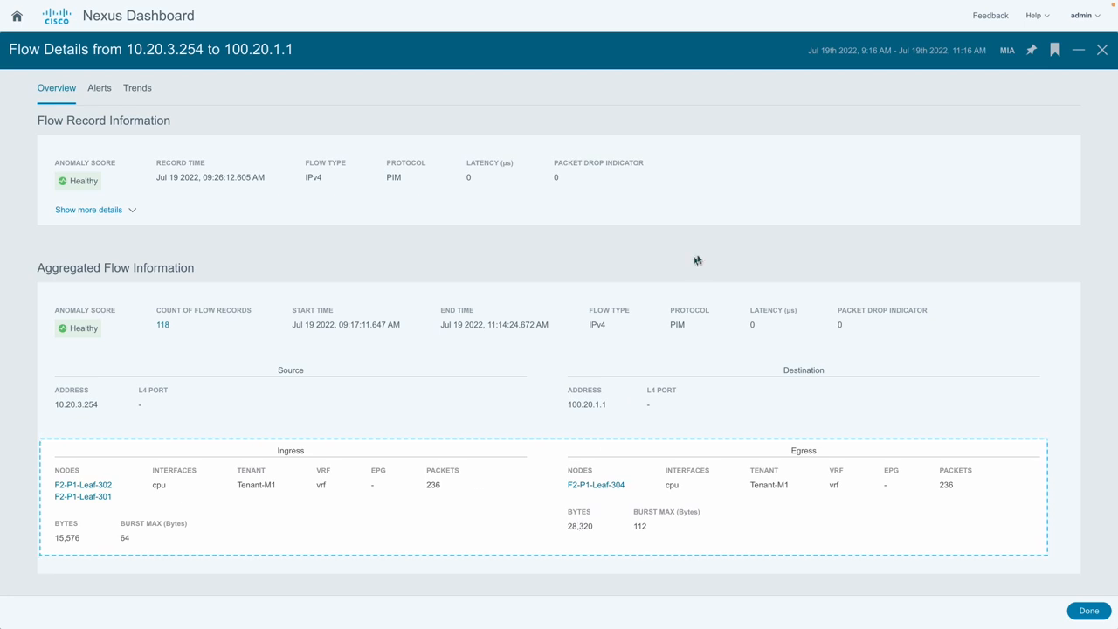